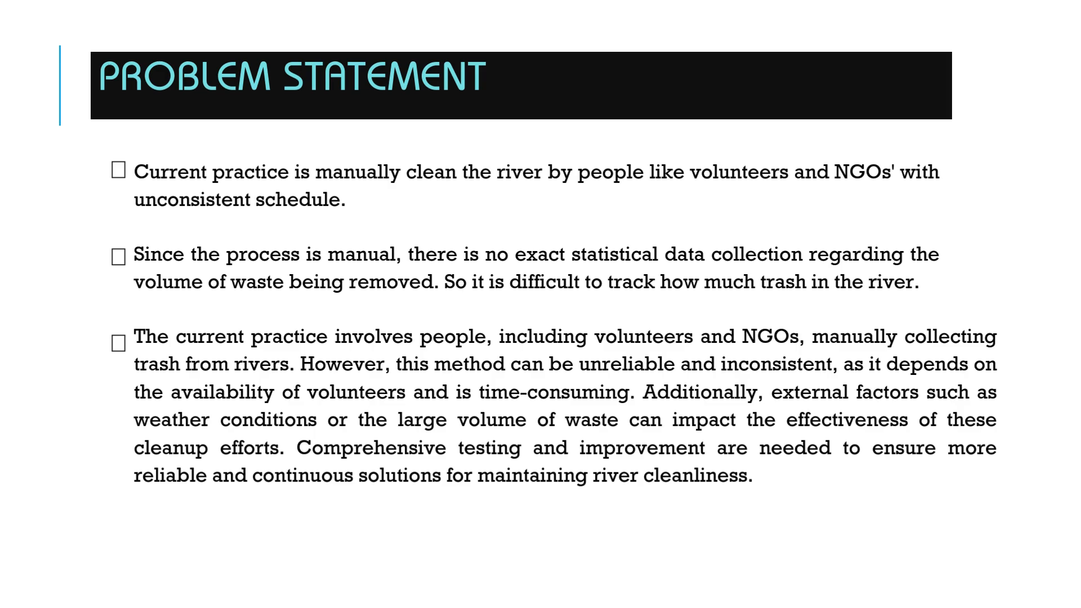
Advance the slideshow past the river-cleanup Problem Statement slide
{"action": "key", "text": "right"}
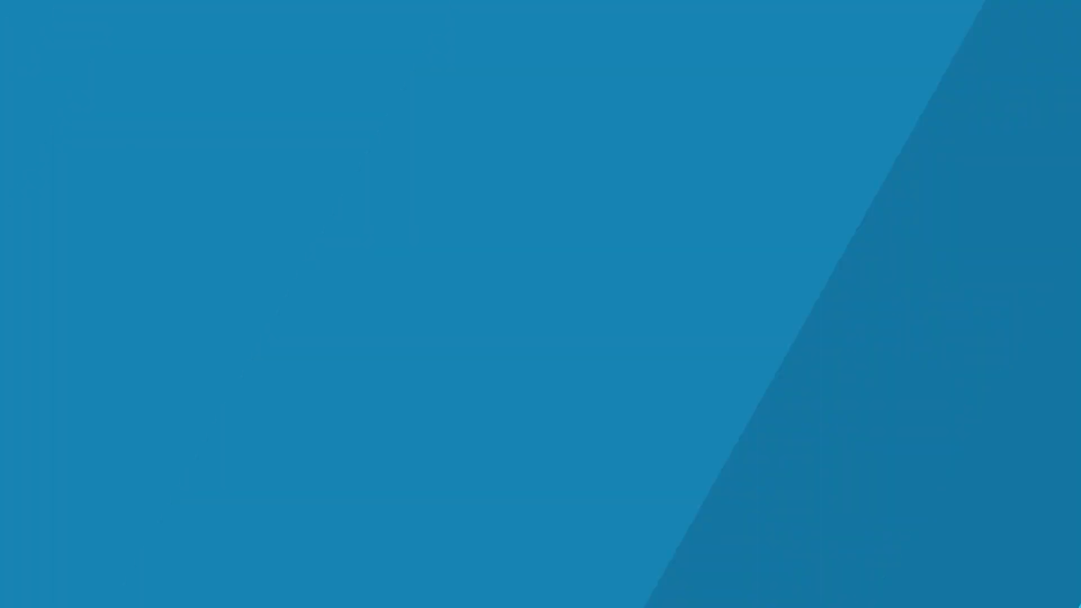
Advance two slides to the EcoSweep Demo Prototype demonstration explanation slide
{"action": "key", "text": "Right"}
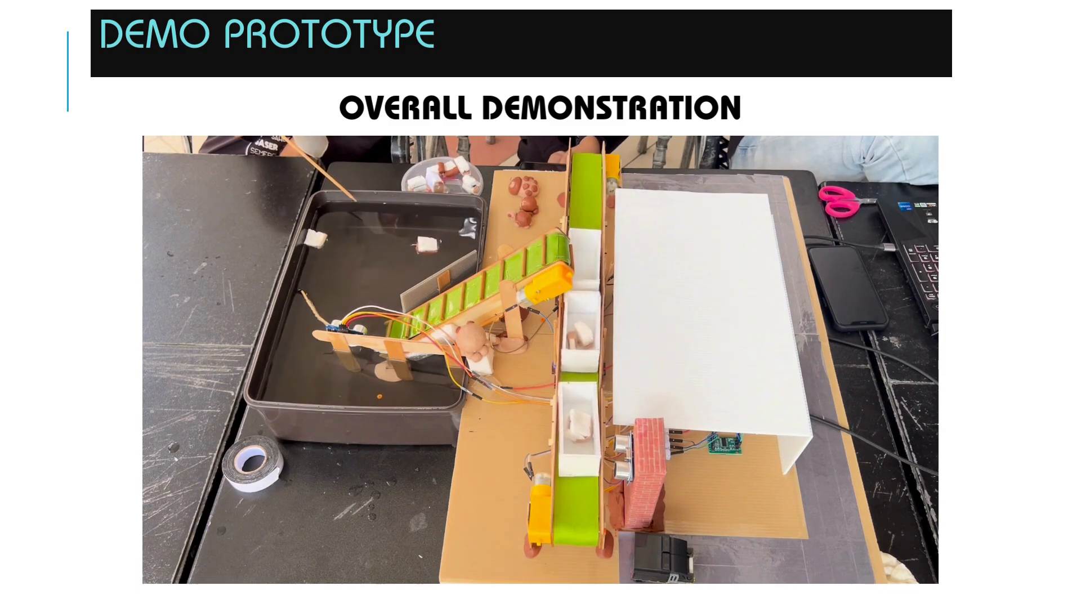
{"action": "key", "text": "right"}
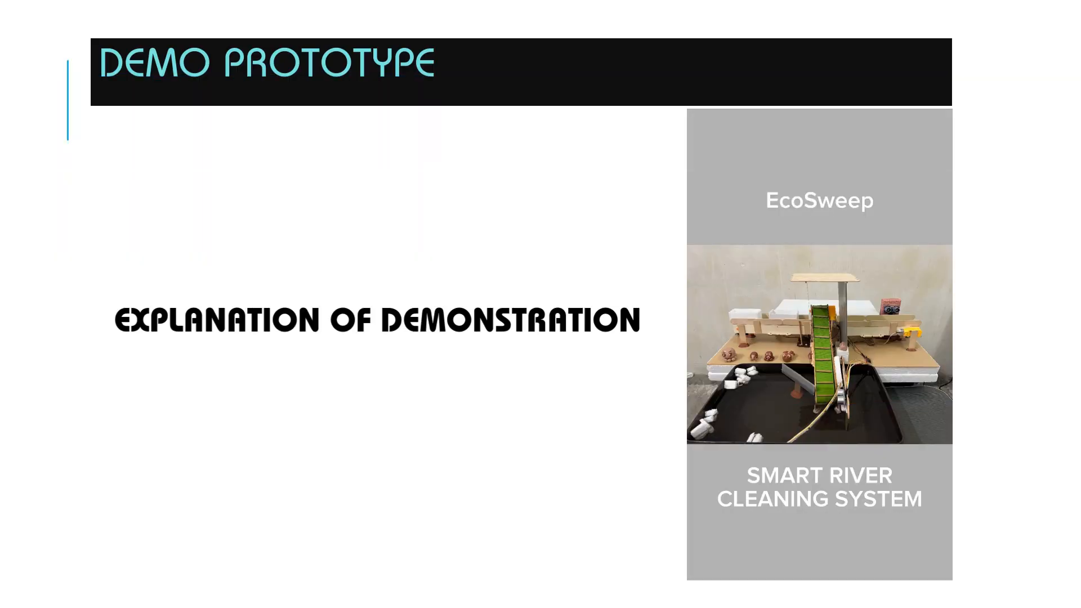